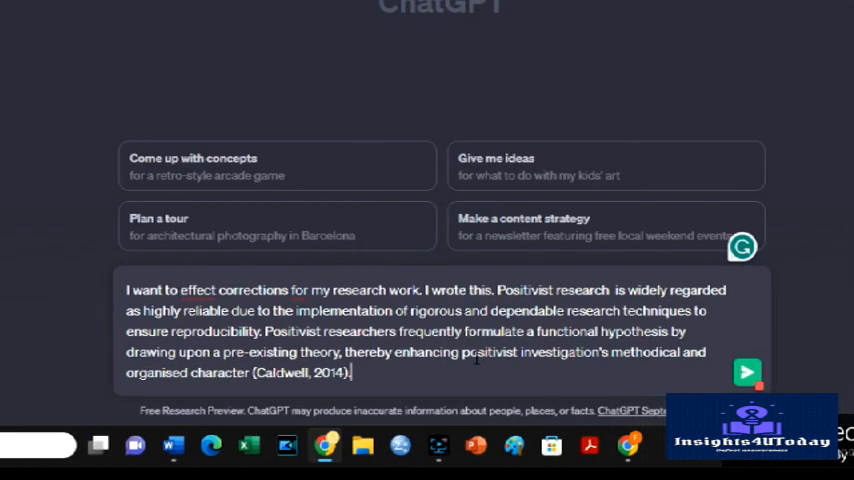
Add the supervisor's feedback after the pasted paragraph and ask 'What should I do?'
text(My)
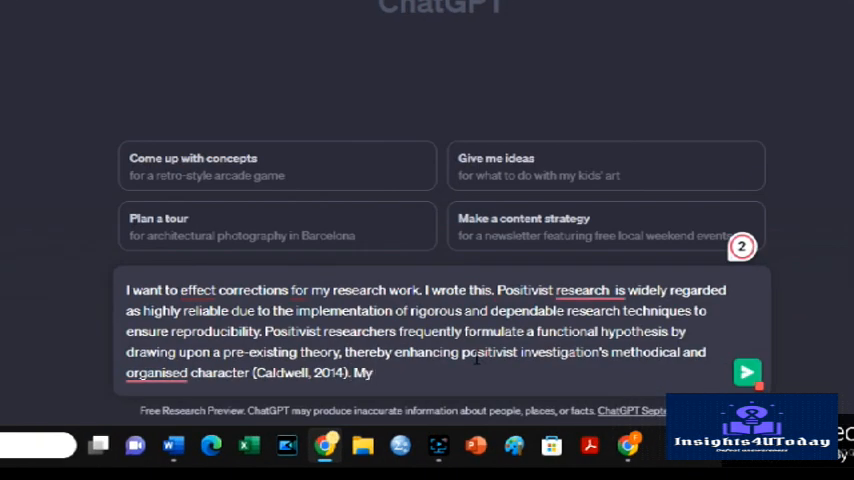
text(supervisor said this: Please link with this research to)
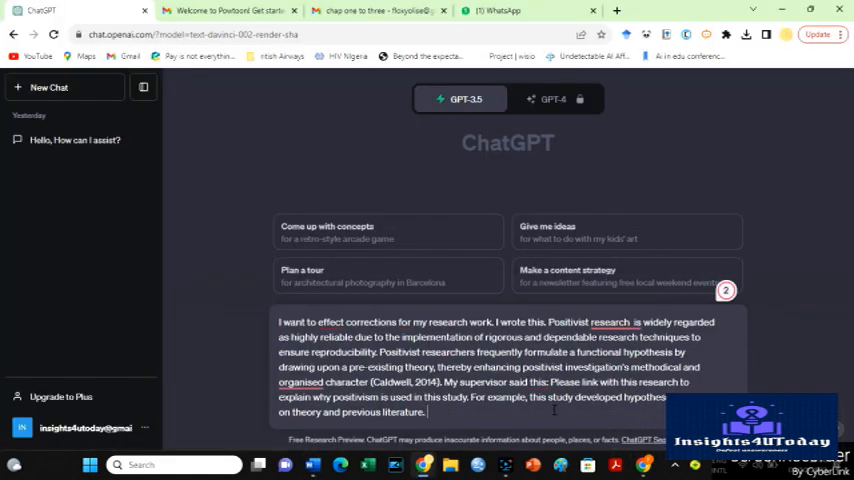
text(What should I do?)
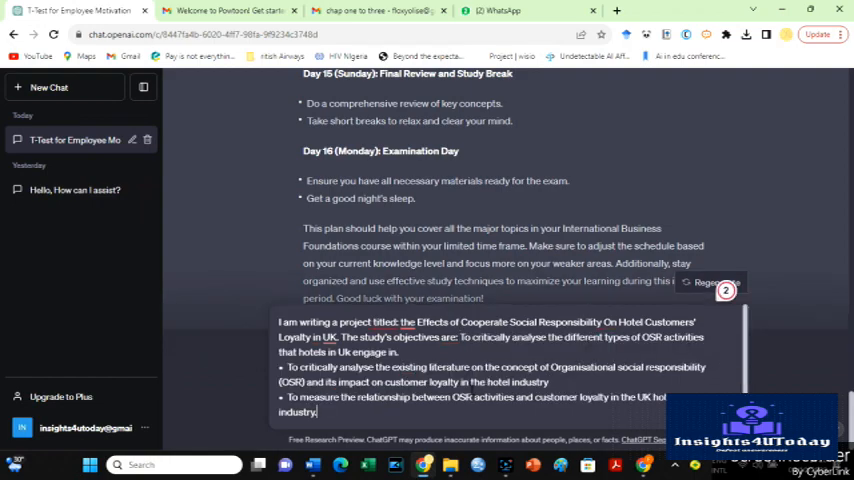
Ask 'what theories are best for my study' after the objectives and send the message
text(what theories are best for my stsu)
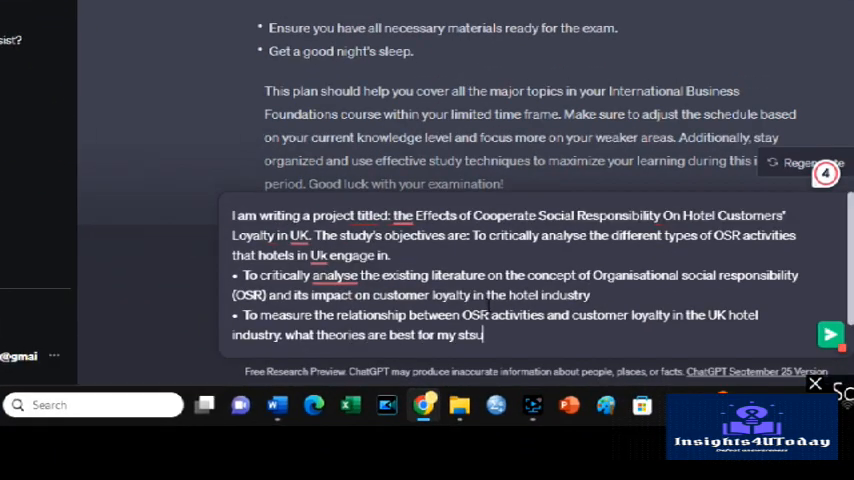
click(832, 336)
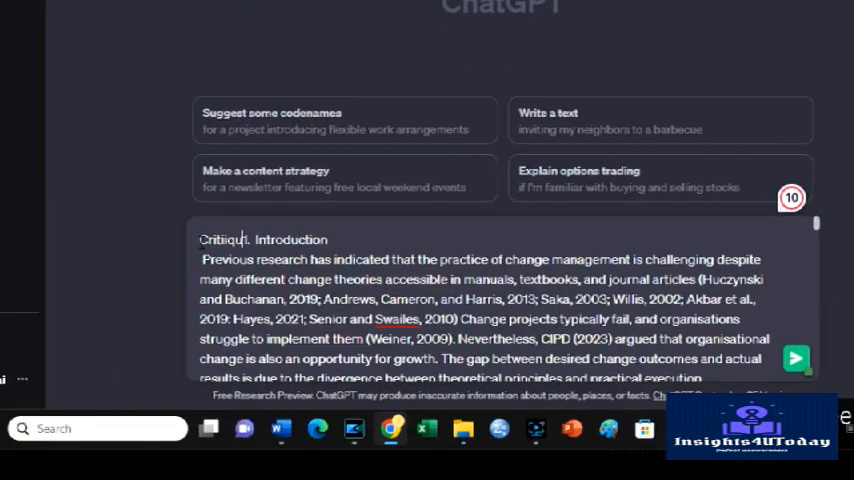
Preface the pasted Introduction text with 'Critique this p1.' in a new chat
text(this p1)
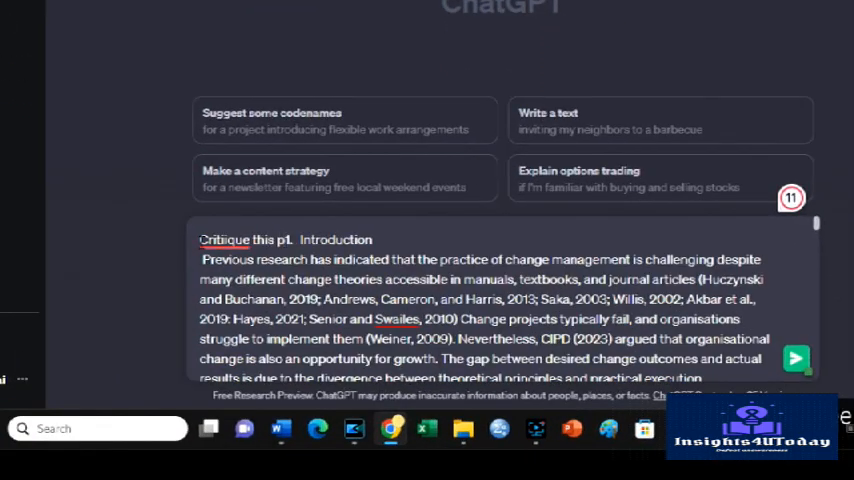